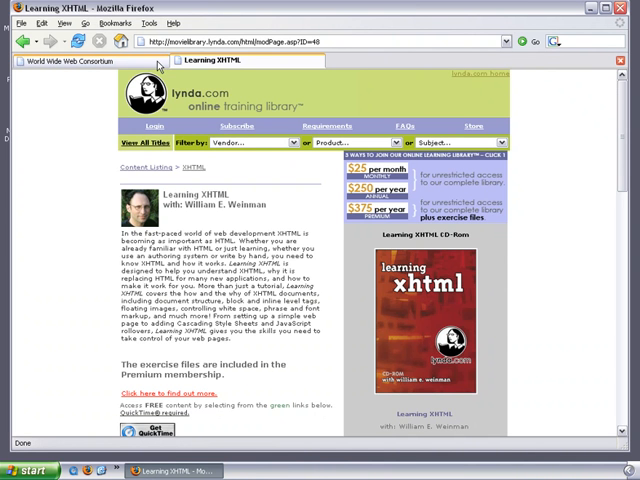
Step: Switch from lynda.com to the World Wide Web Consortium site
left_click(76, 60)
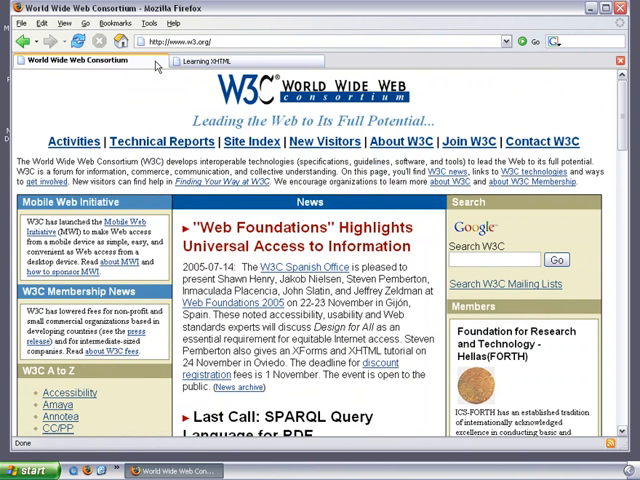
mouse_move(264, 110)
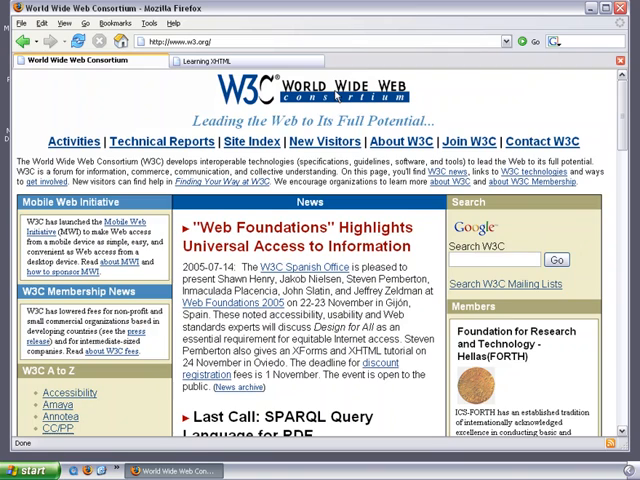
Step: Reach the XHTML link in the A to Z sidebar list and go to the HTML Home Page
scroll("down", 3)
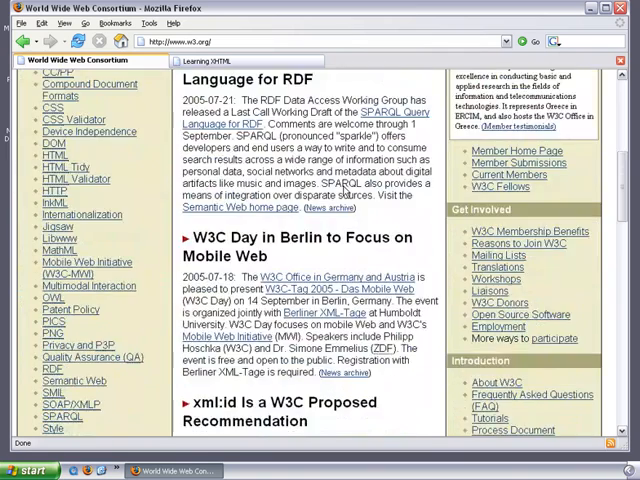
scroll("down", 3)
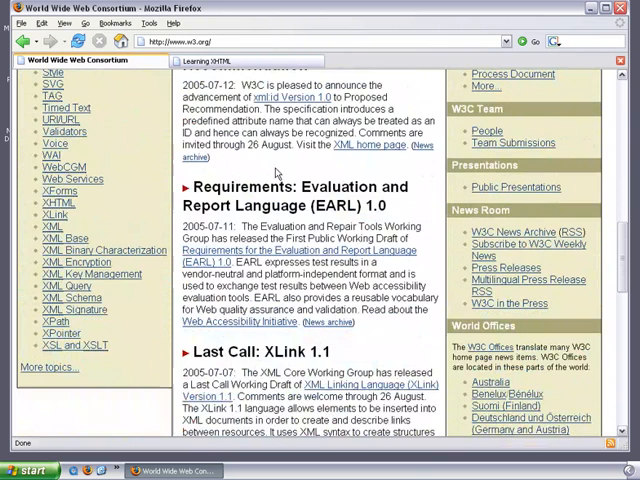
mouse_move(56, 214)
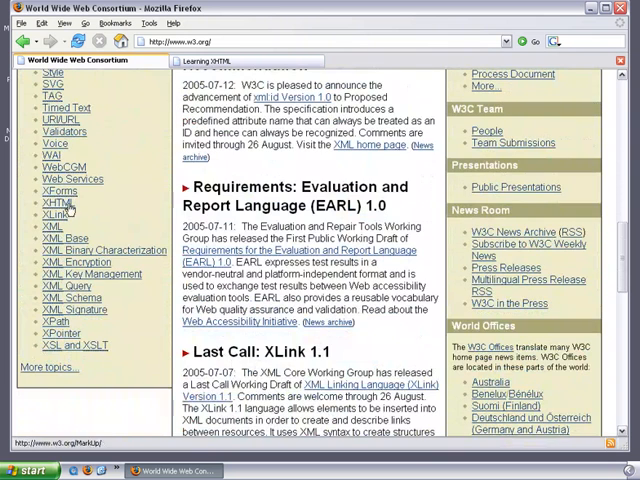
left_click(56, 204)
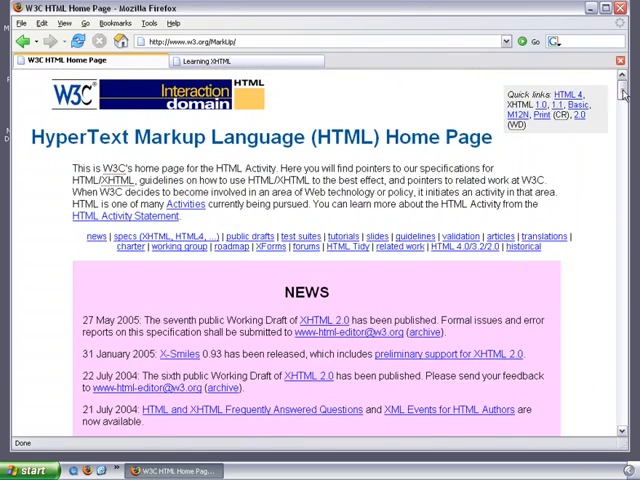
scroll("down", 3)
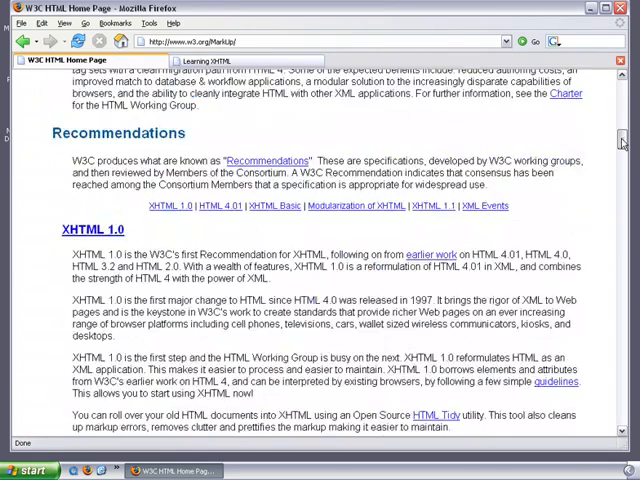
scroll("down", 3)
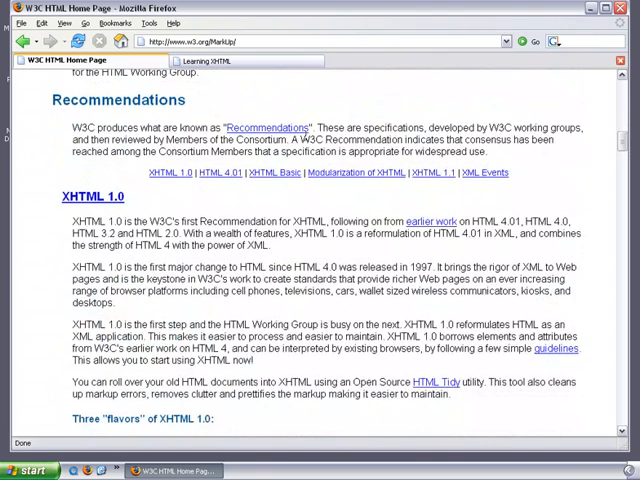
scroll("down", 3)
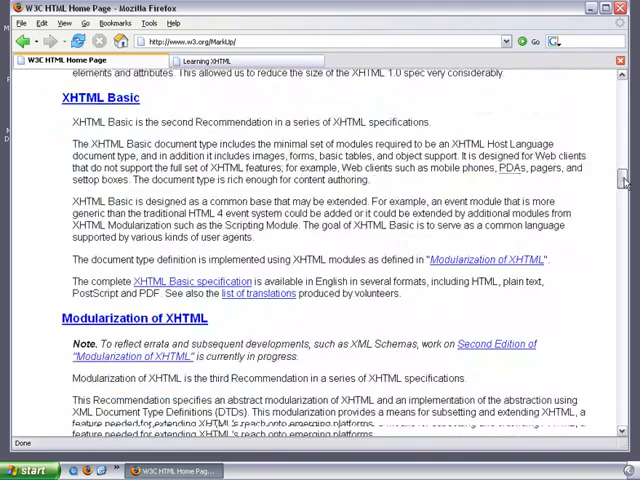
scroll("down", 3)
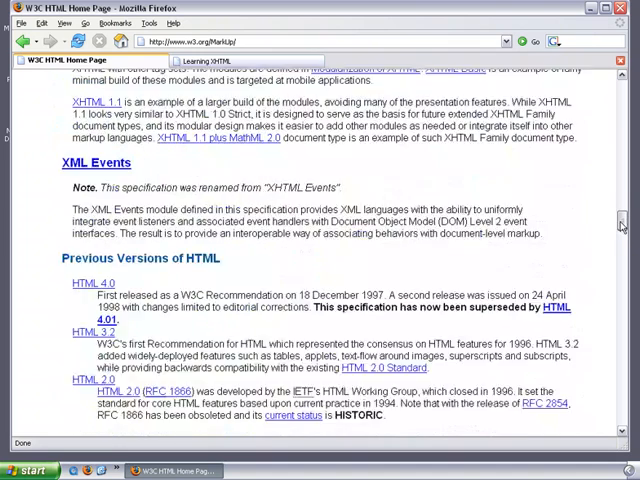
scroll("down", 3)
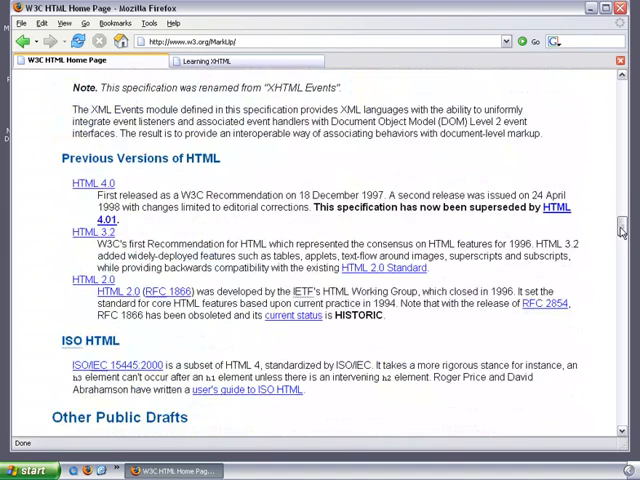
scroll("up", 3)
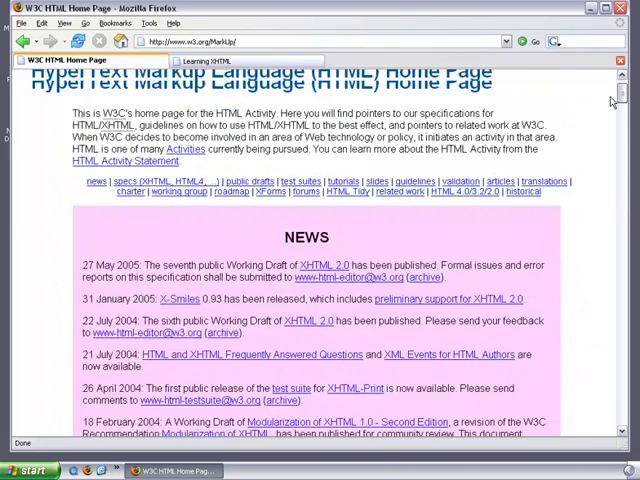
scroll("up", 3)
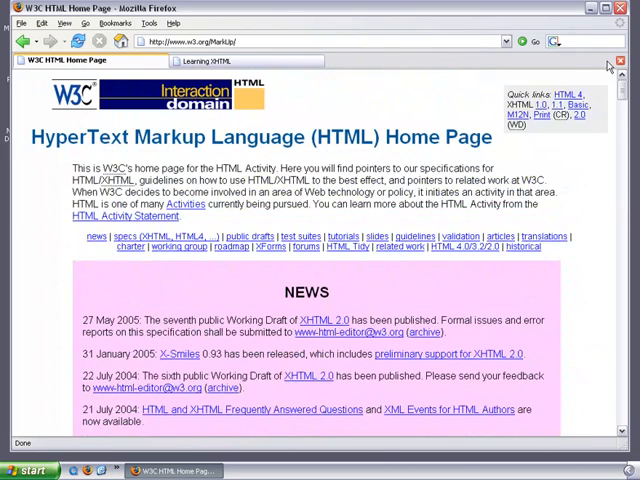